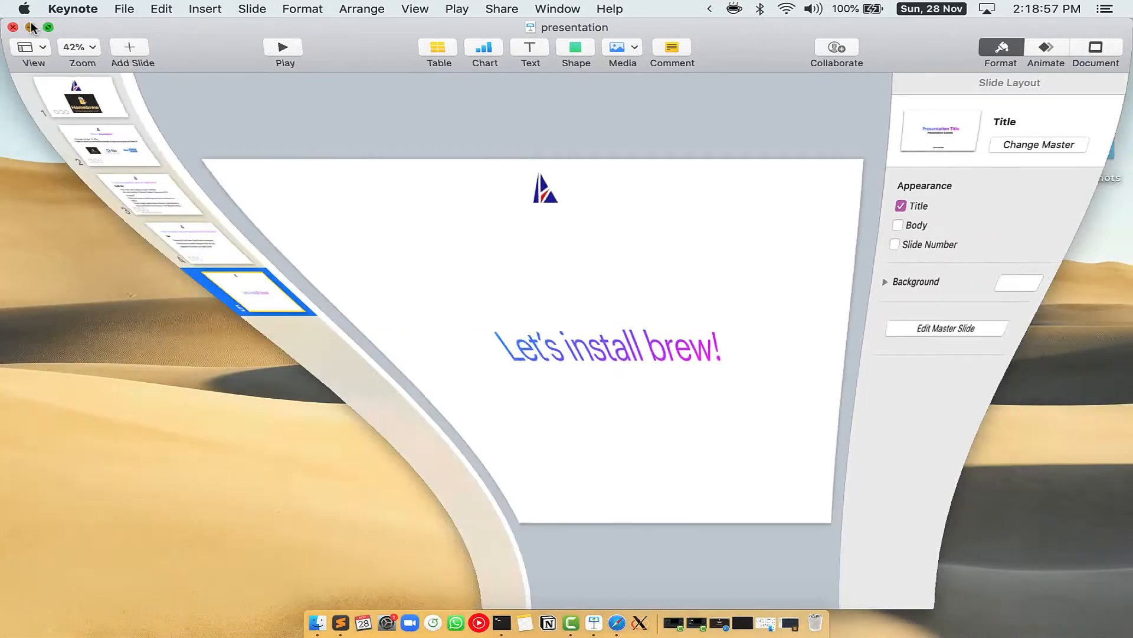
Hide Keynote, search Spotlight for 'Terminal', and launch it
{"action": "left_click", "coordinate": [30, 27]}
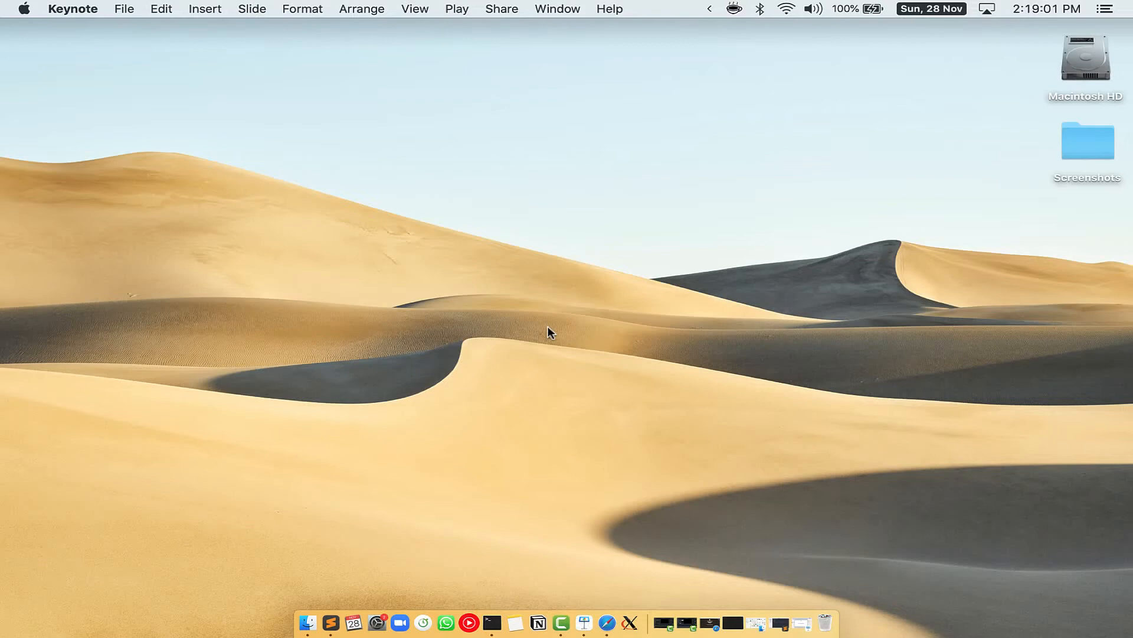
{"action": "key", "text": "cmd+space"}
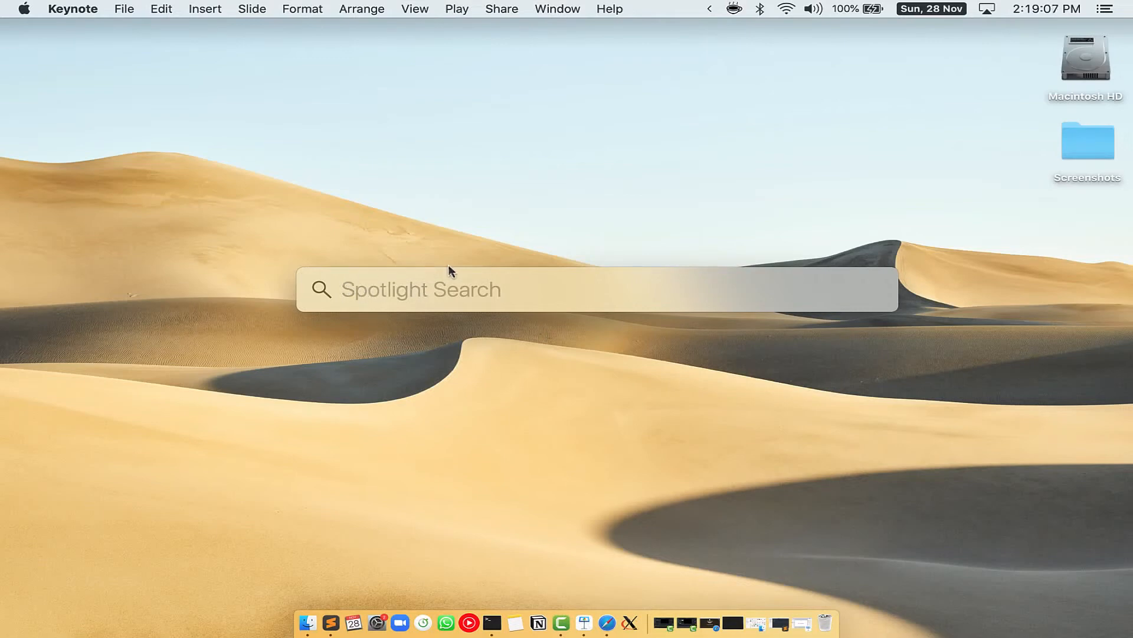
{"action": "mouse_move", "coordinate": [538, 291]}
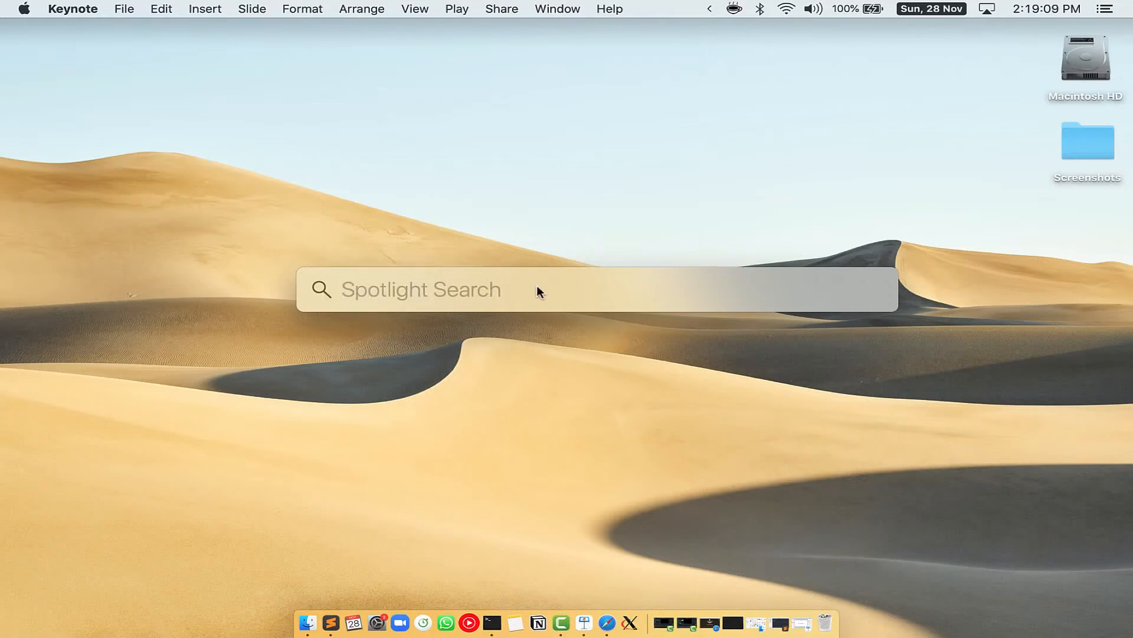
{"action": "type", "text": "Terminal.app"}
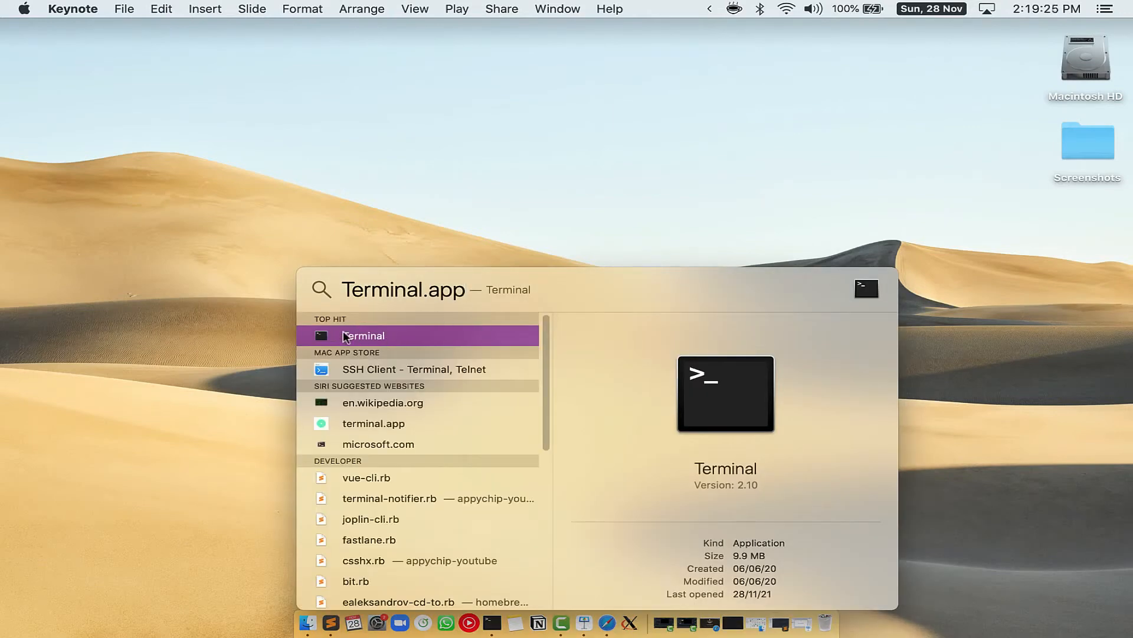
{"action": "left_click", "coordinate": [363, 336]}
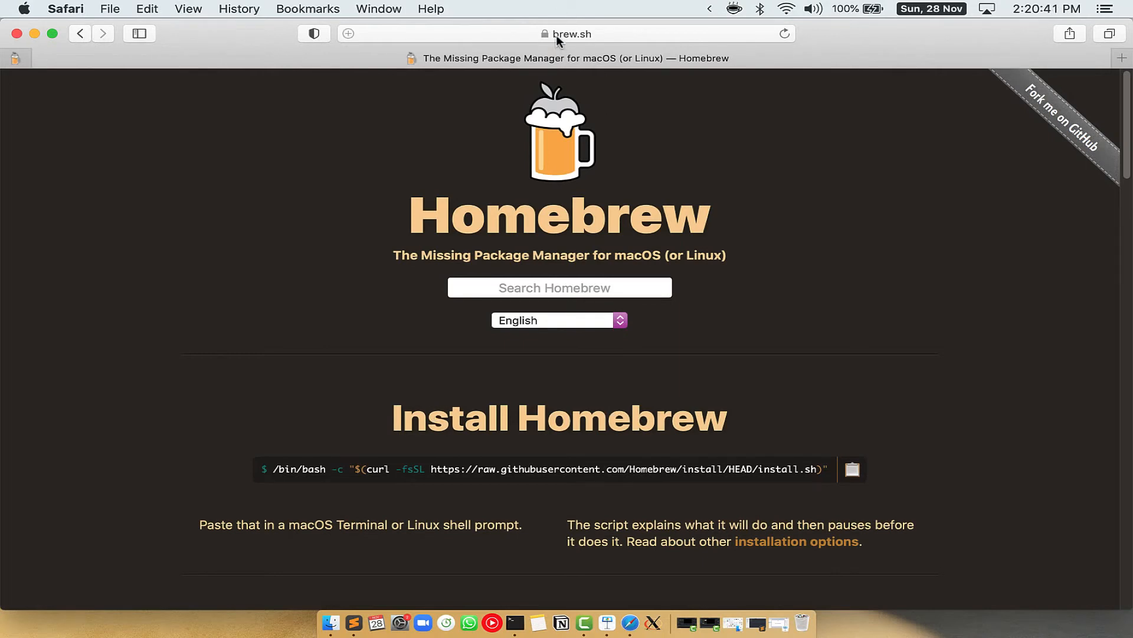
Select the Homebrew install command on the brew.sh page in Safari
{"action": "left_click", "coordinate": [570, 34]}
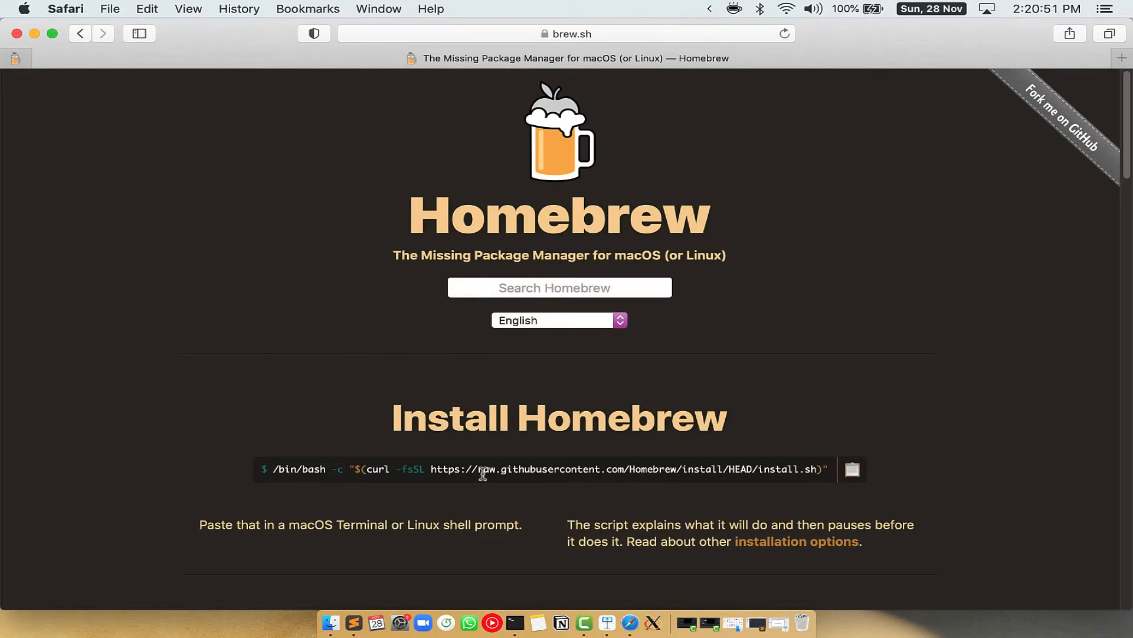
{"action": "double_click", "coordinate": [454, 418]}
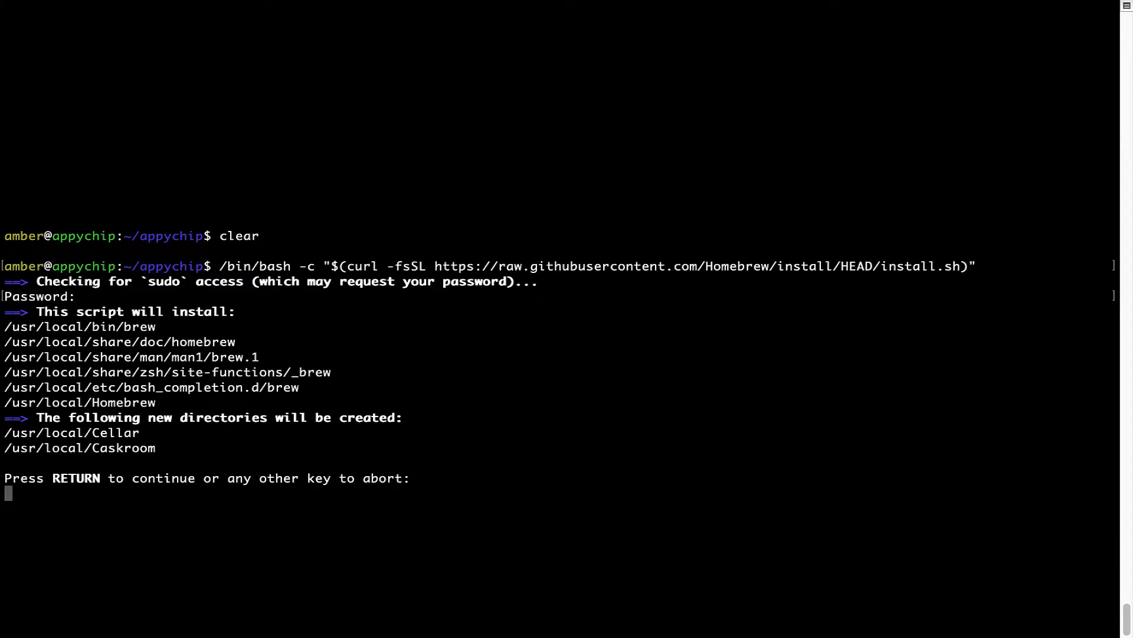
{"action": "mouse_move", "coordinate": [13, 509]}
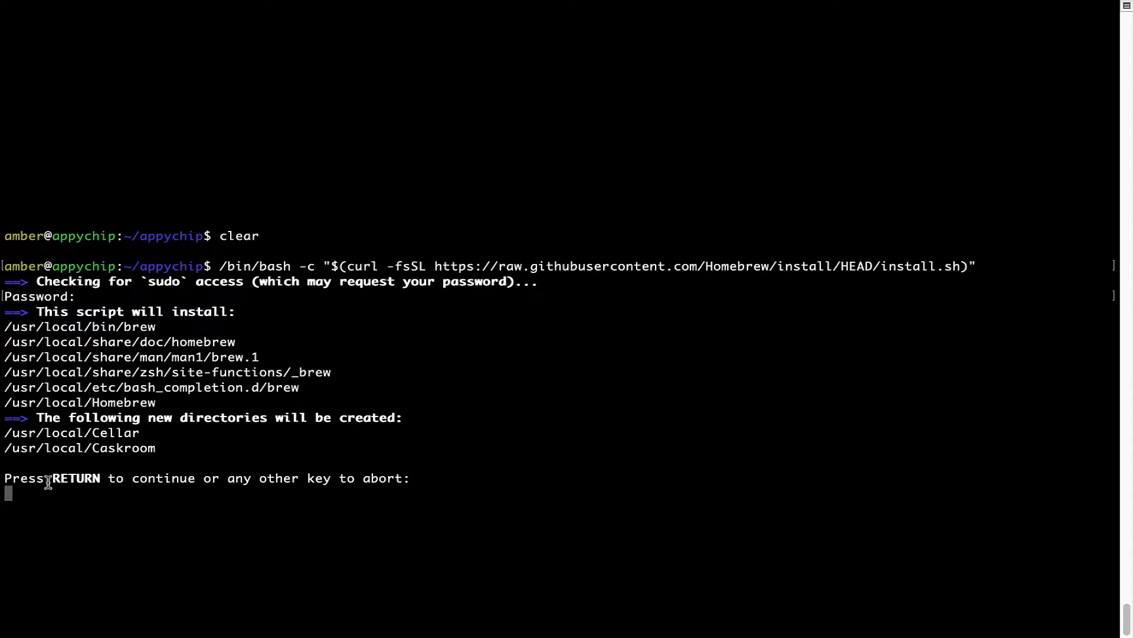
{"action": "mouse_move", "coordinate": [223, 484]}
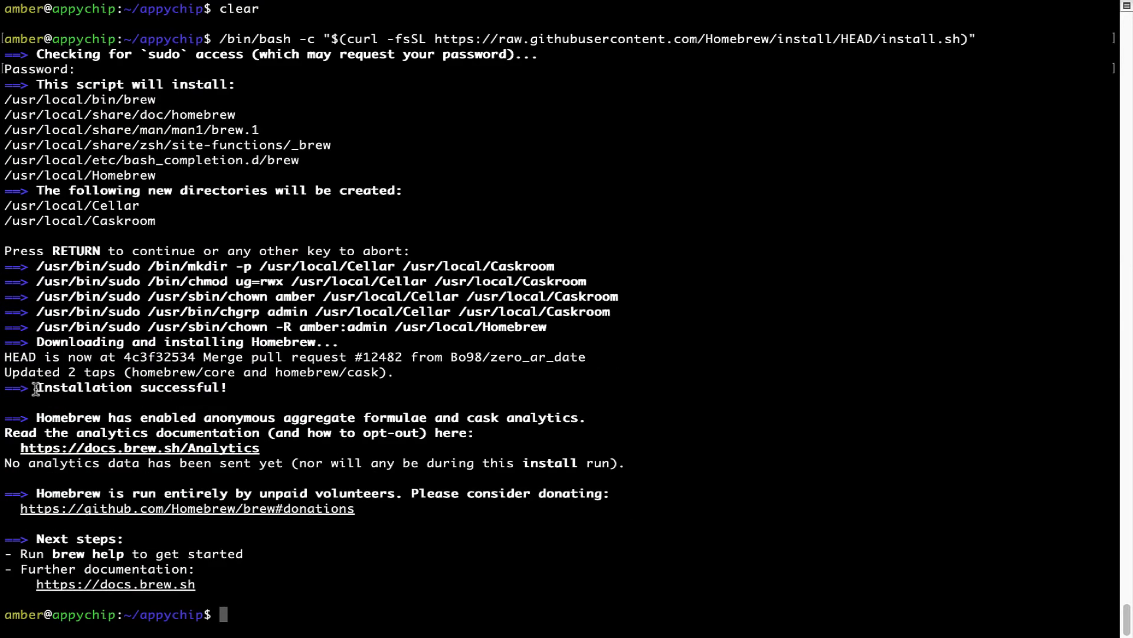
Highlight the 'Installation successful' message and run 'brew analytics off'
{"action": "double_click", "coordinate": [129, 387]}
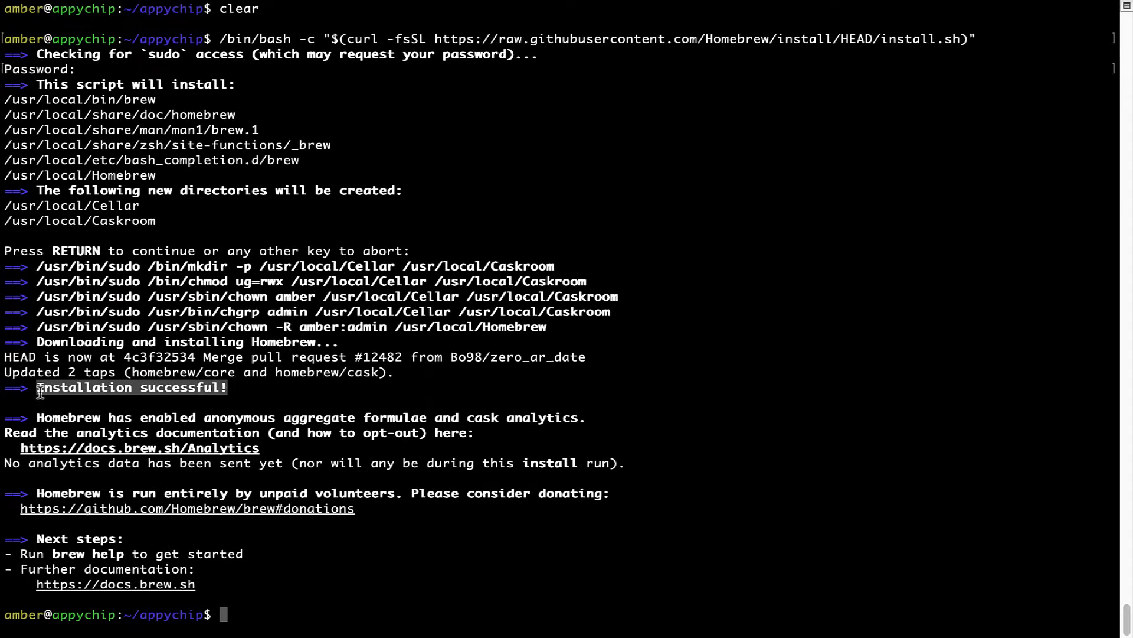
{"action": "mouse_move", "coordinate": [260, 441]}
{"action": "type", "text": "brew anal"}
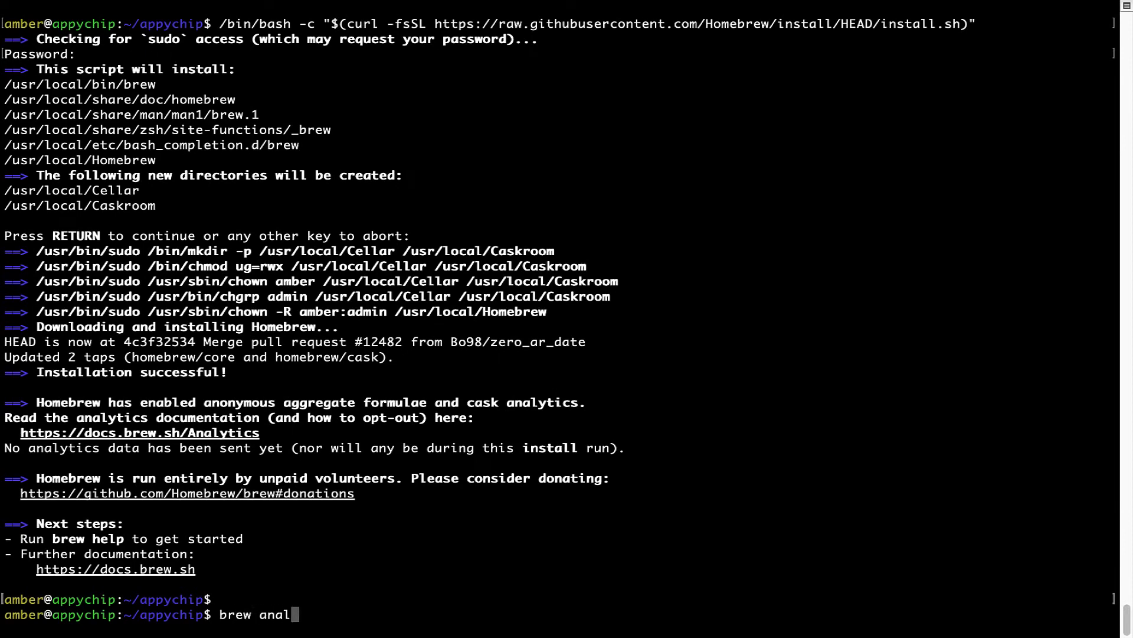
{"action": "type", "text": "ytics off"}
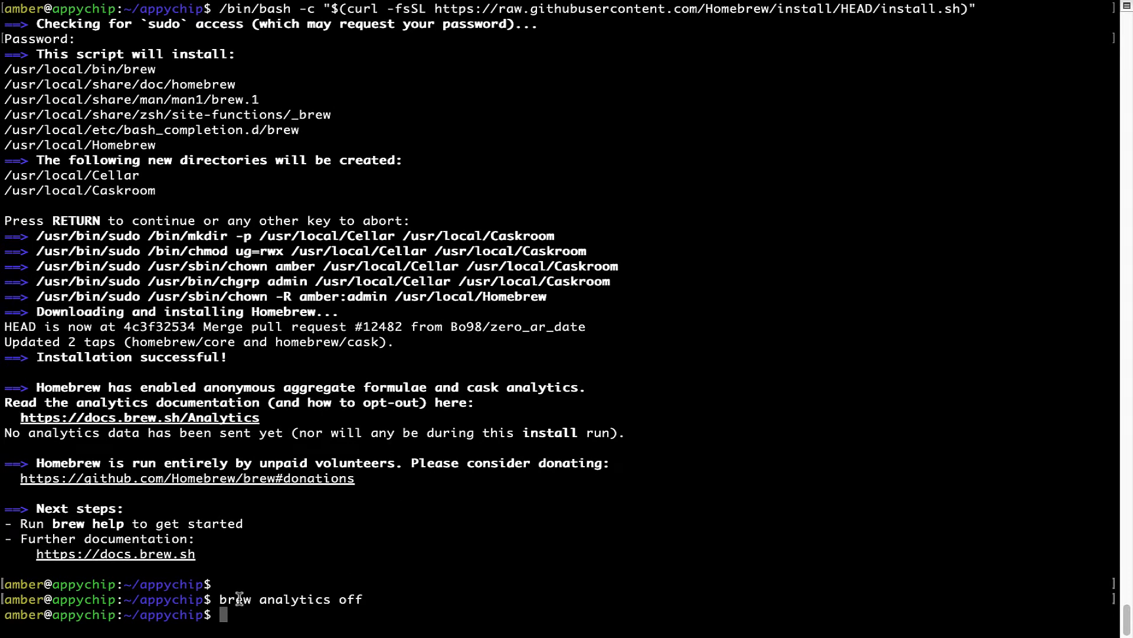
{"action": "mouse_move", "coordinate": [353, 553]}
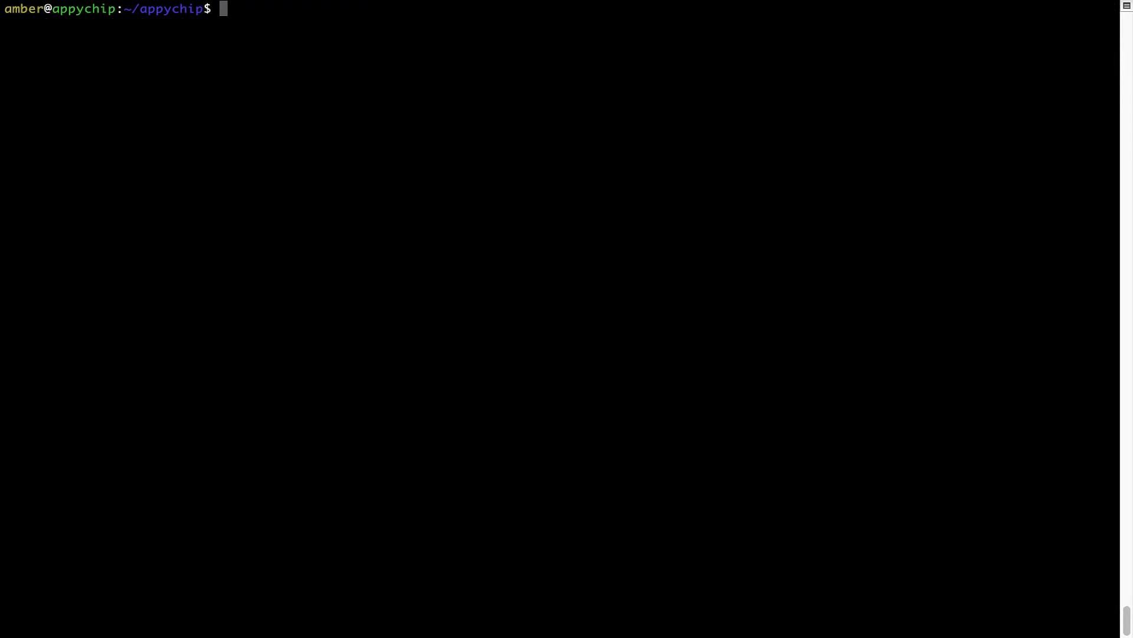
Run 'brew update', confirming Homebrew is already up to date
{"action": "type", "text": "brew update"}
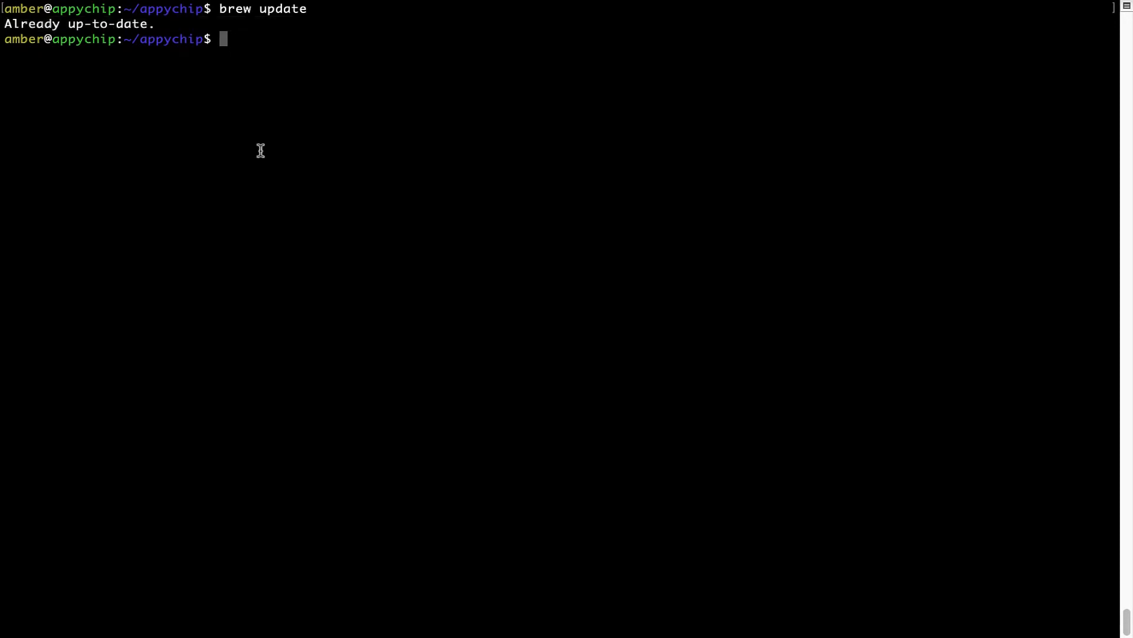
{"action": "mouse_move", "coordinate": [306, 117]}
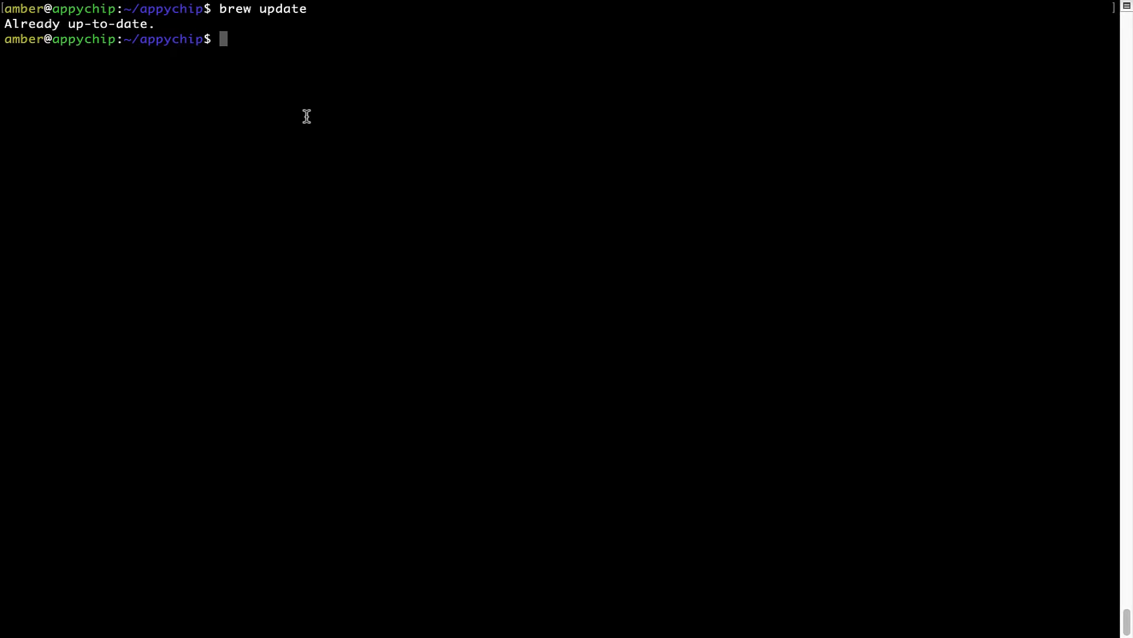
Install maven-completion with 'brew install maven-completion'
{"action": "type", "text": "brew install maven-completion"}
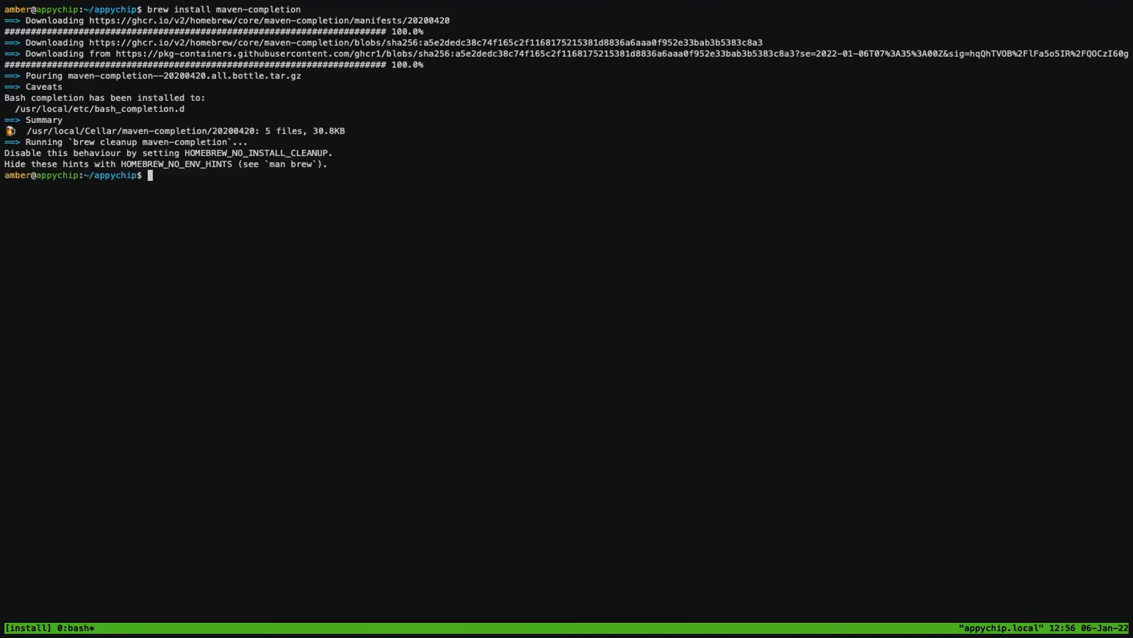
{"action": "type", "text": "brew reinsta"}
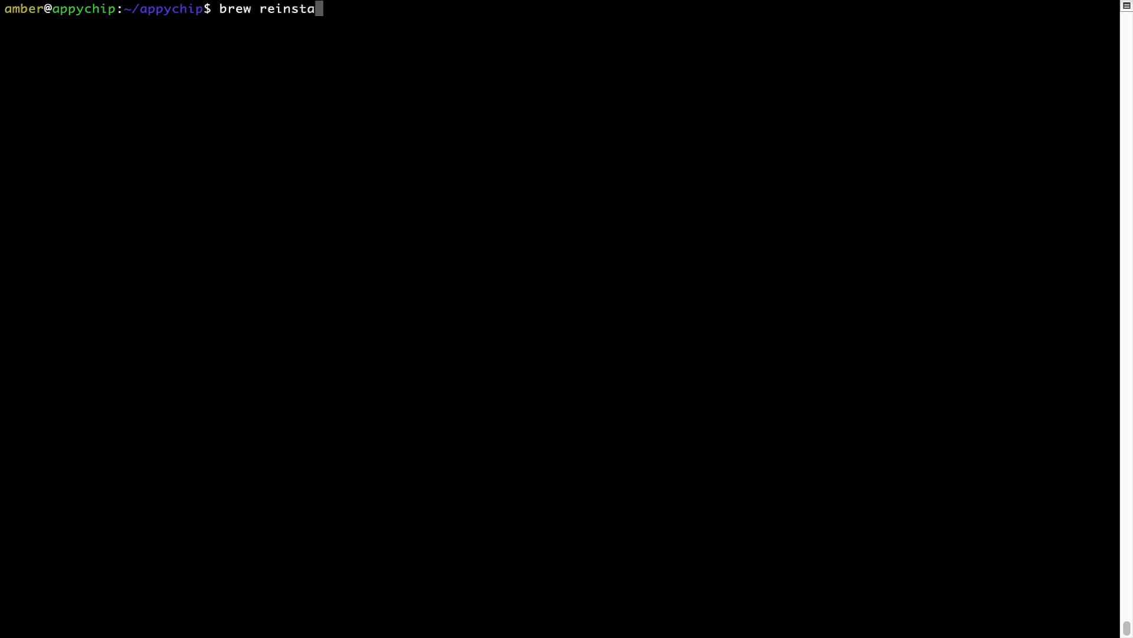
Run 'brew reinstall hello' and then 'clear' the Terminal screen
{"action": "type", "text": "ll"}
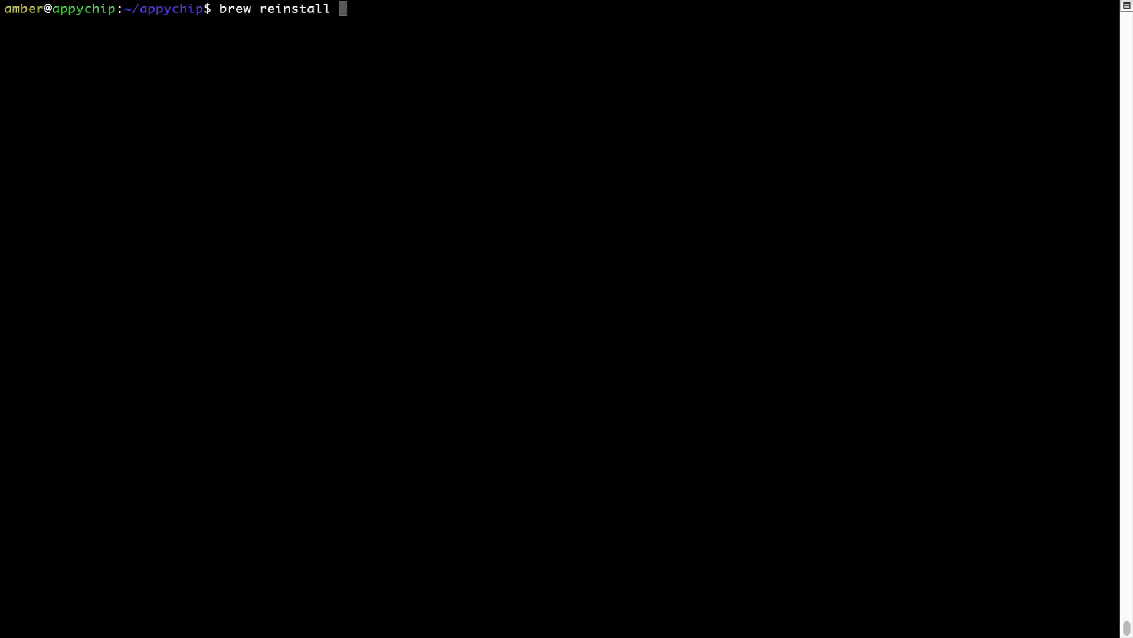
{"action": "type", "text": "h"}
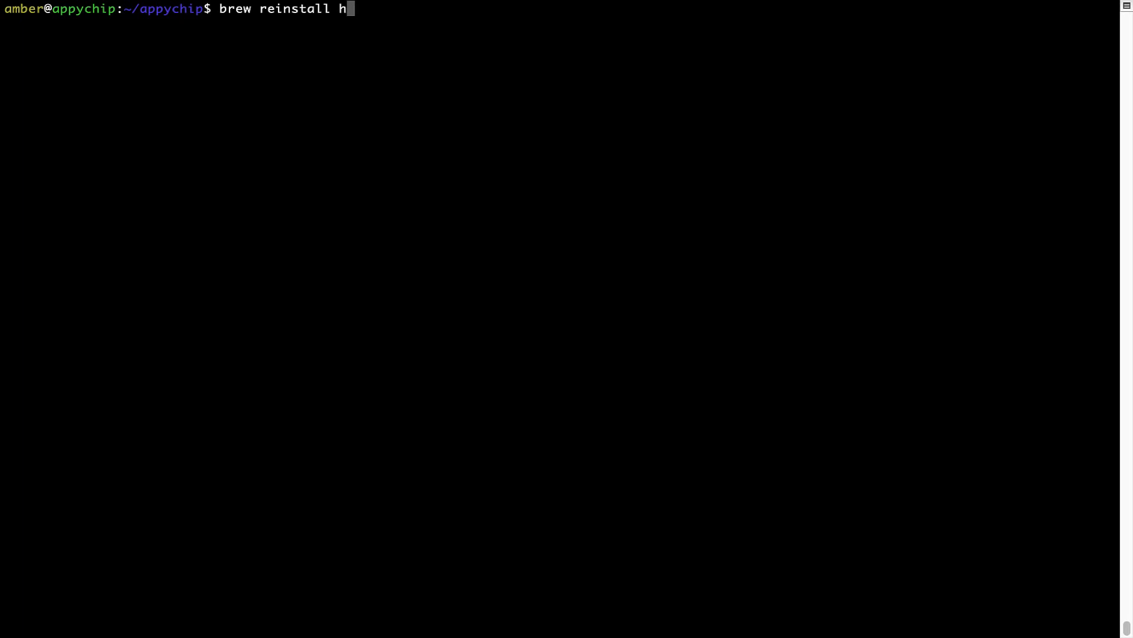
{"action": "type", "text": "ello"}
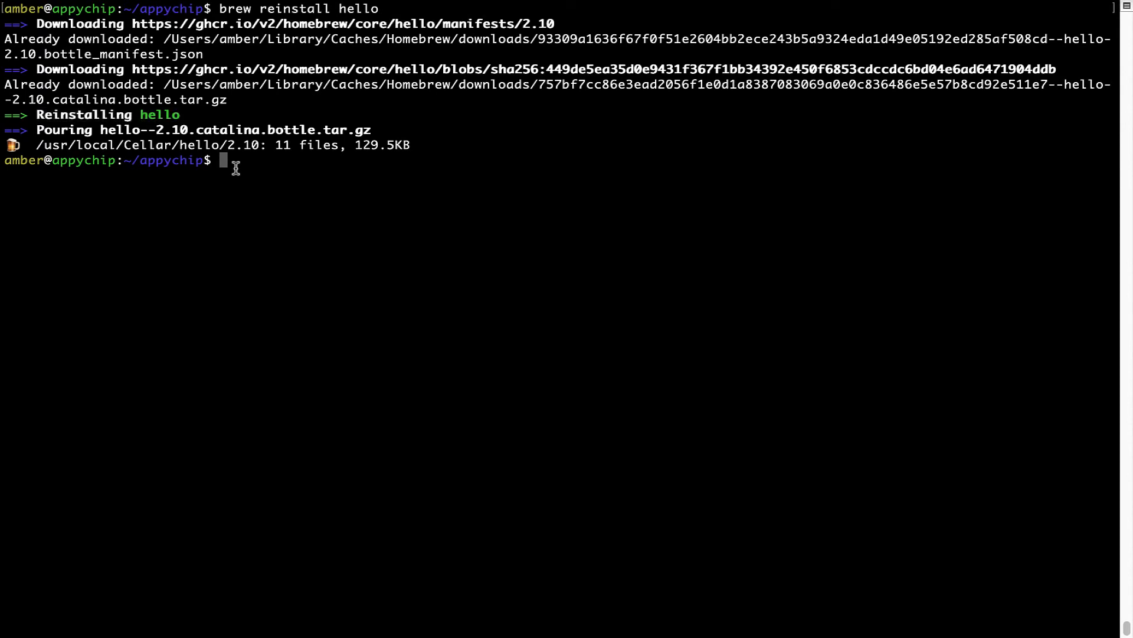
{"action": "type", "text": "cle"}
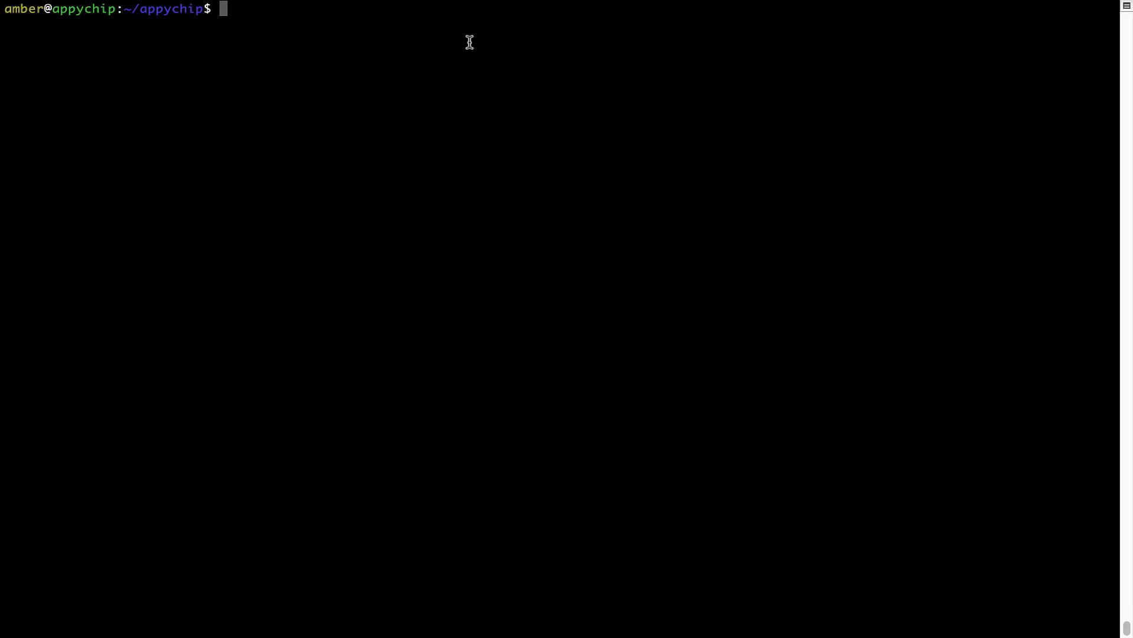
Run 'brew uninstall hello' to remove the hello package
{"action": "type", "text": "brew"}
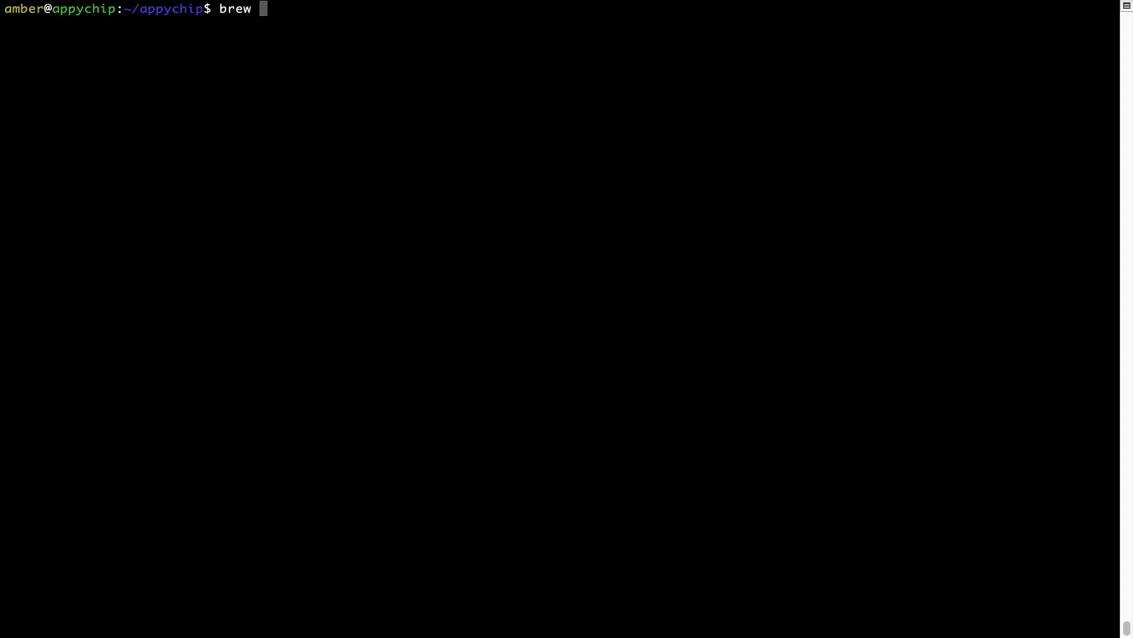
{"action": "type", "text": "uninstall"}
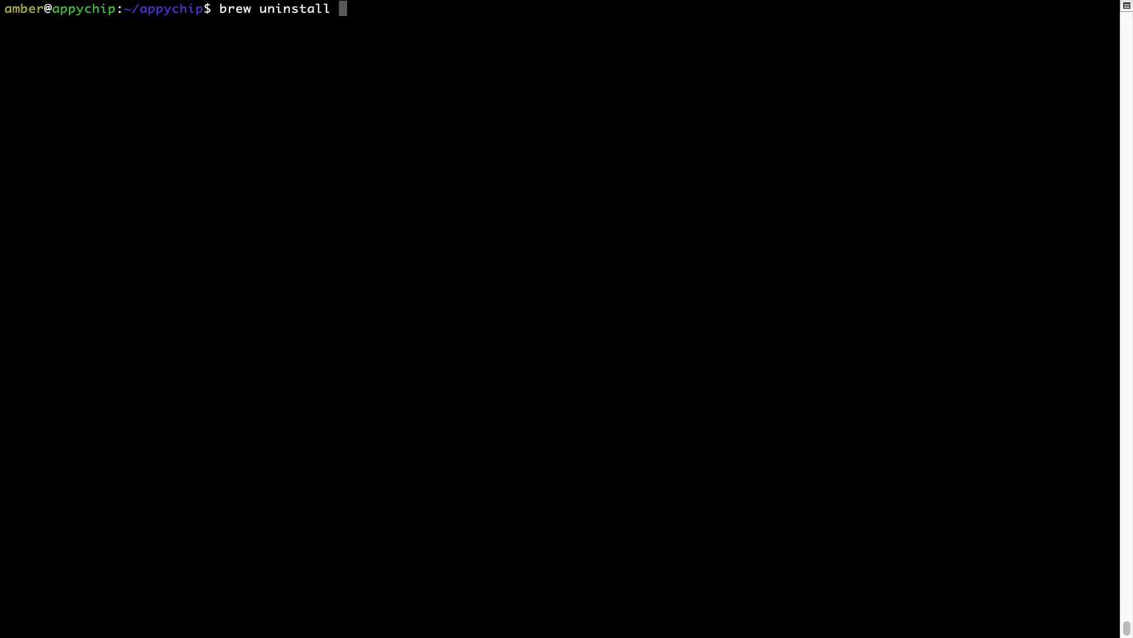
{"action": "type", "text": "hello"}
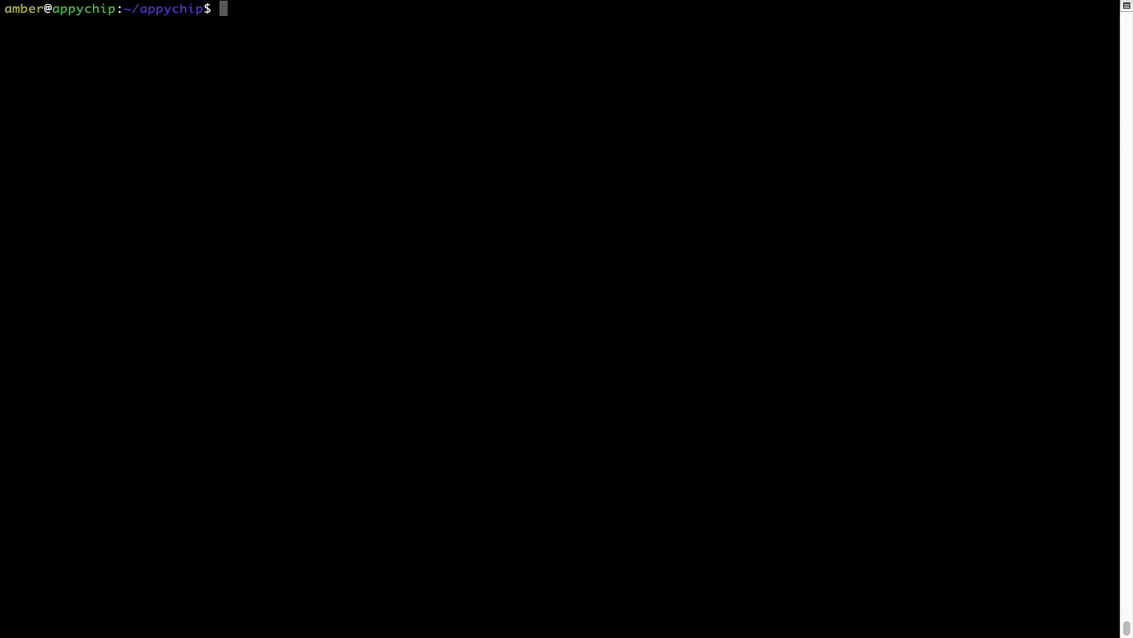
Type 'brew cleanup' at the Terminal prompt
{"action": "type", "text": "brew"}
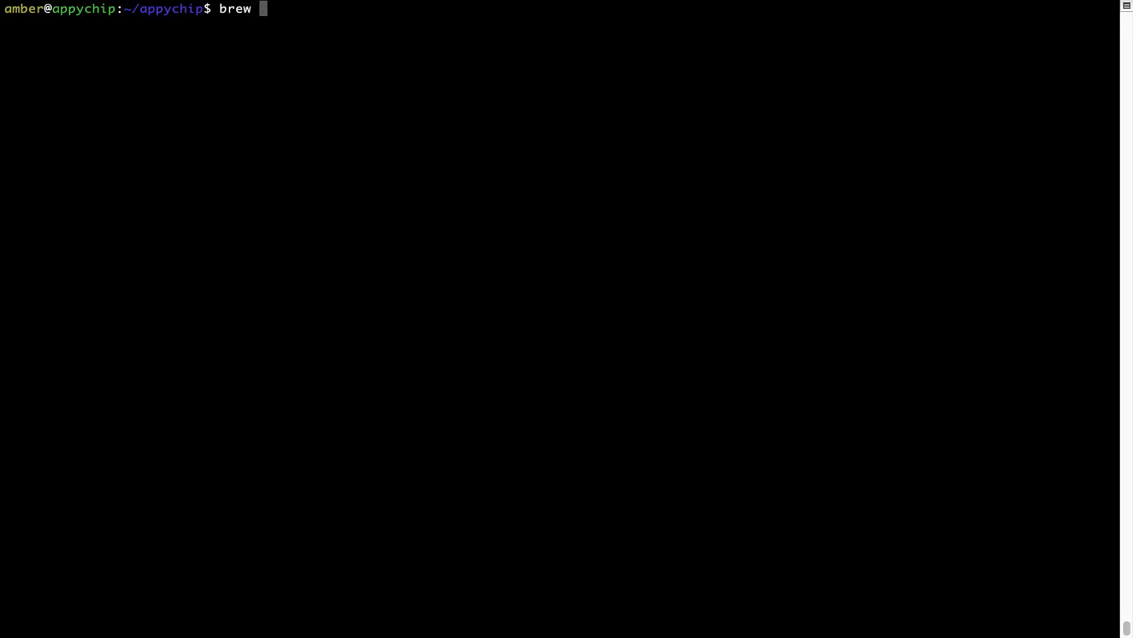
{"action": "type", "text": "cleanup"}
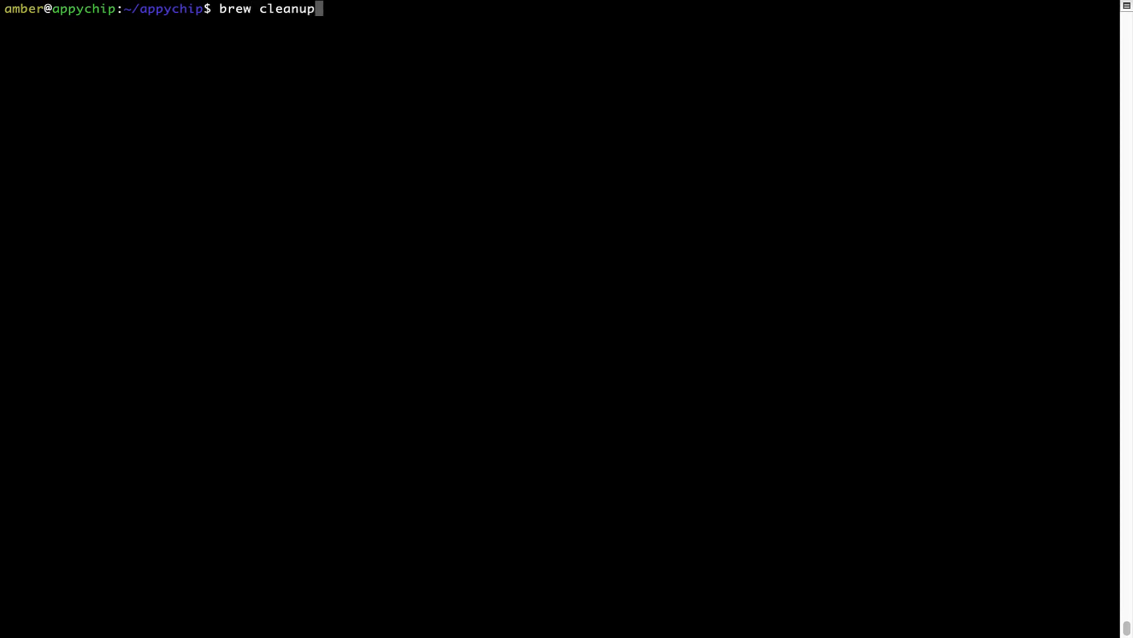